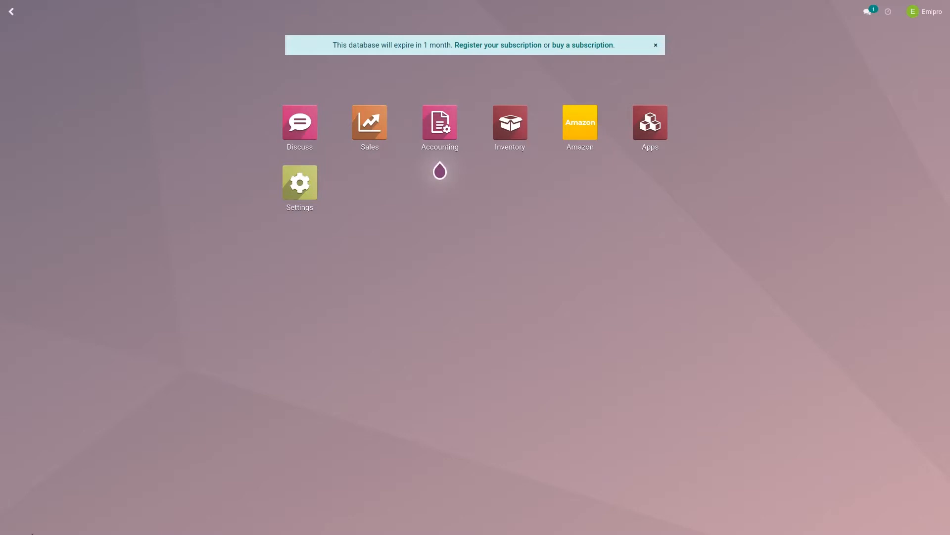
mouse_move(561, 281)
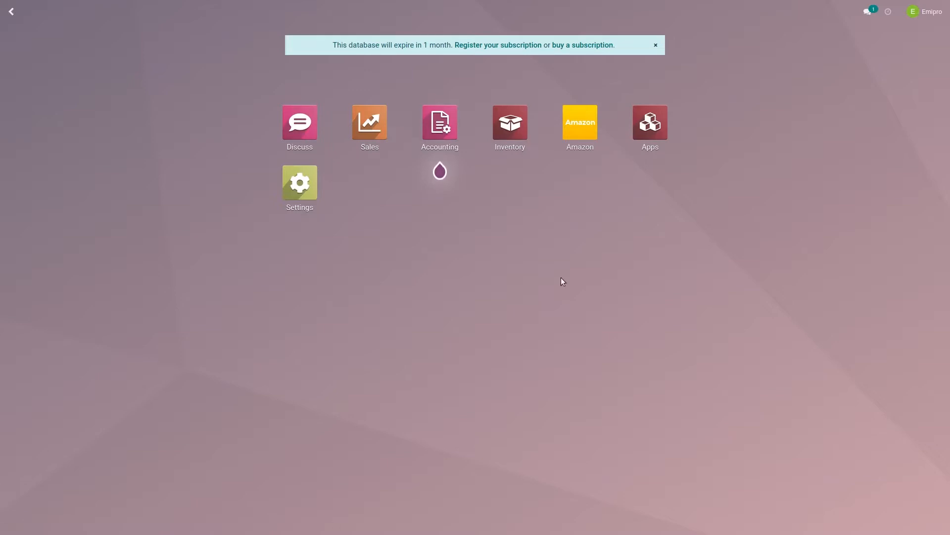
- Open the Amazon connector dashboard with Amazon.fr, Amazon.de and Amazon.co.uk sales cards
left_click(578, 122)
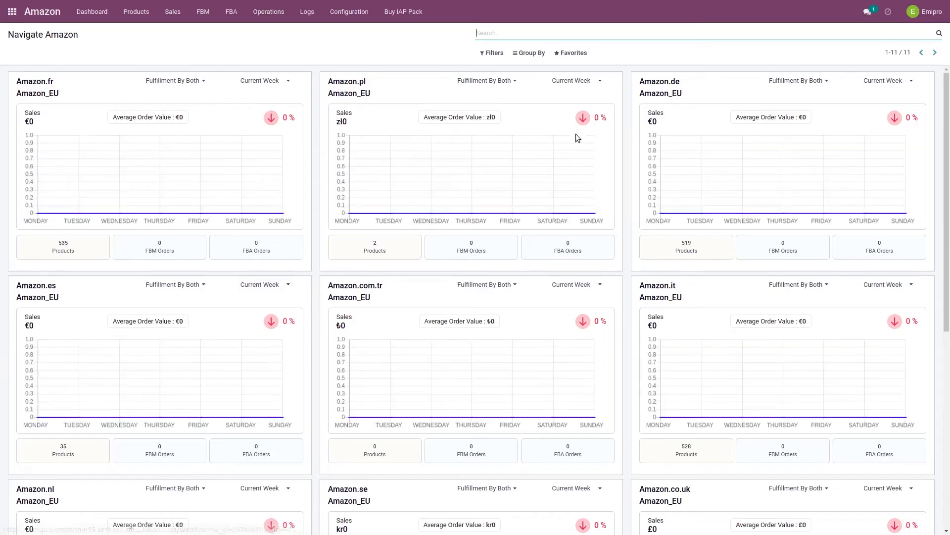
left_click(349, 12)
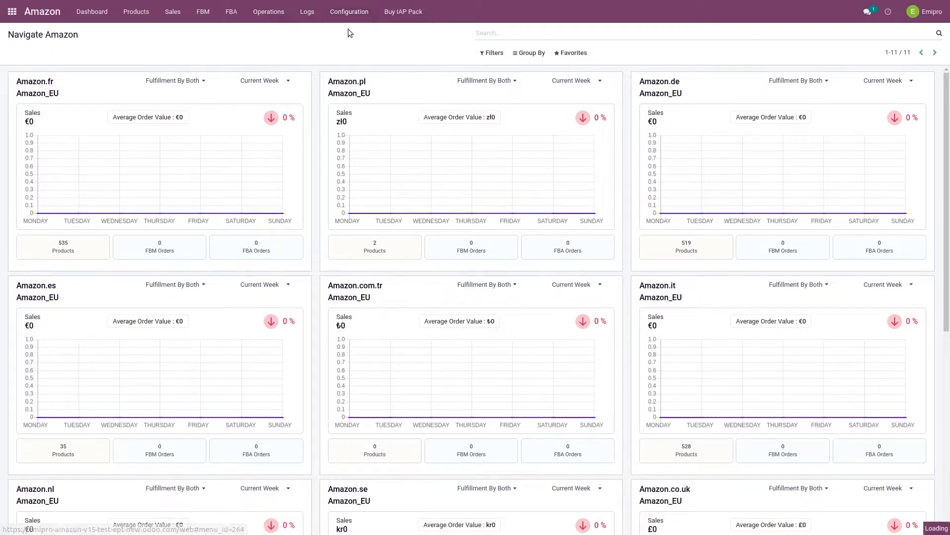
- Show the Amazon_EU seller's settings and highlight the Fulfillment Latency field
left_click(349, 12)
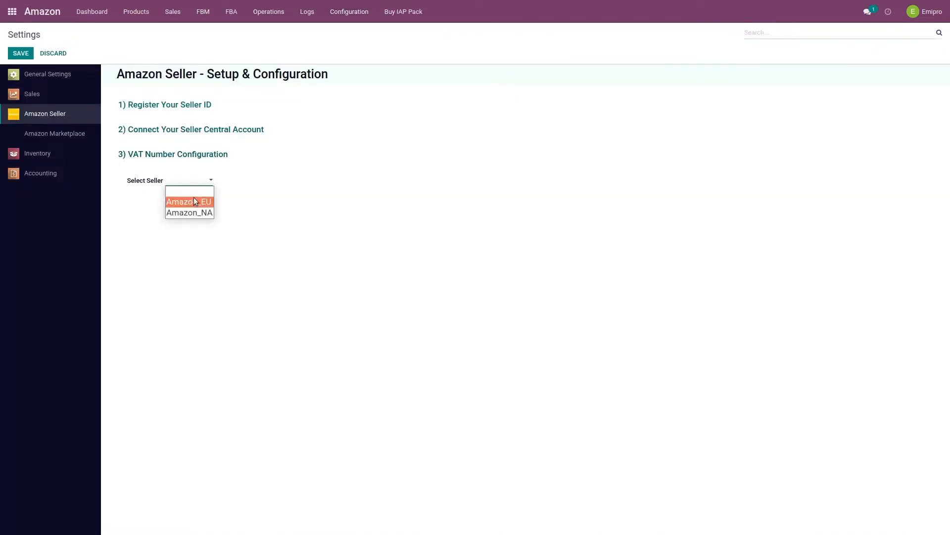
left_click(188, 202)
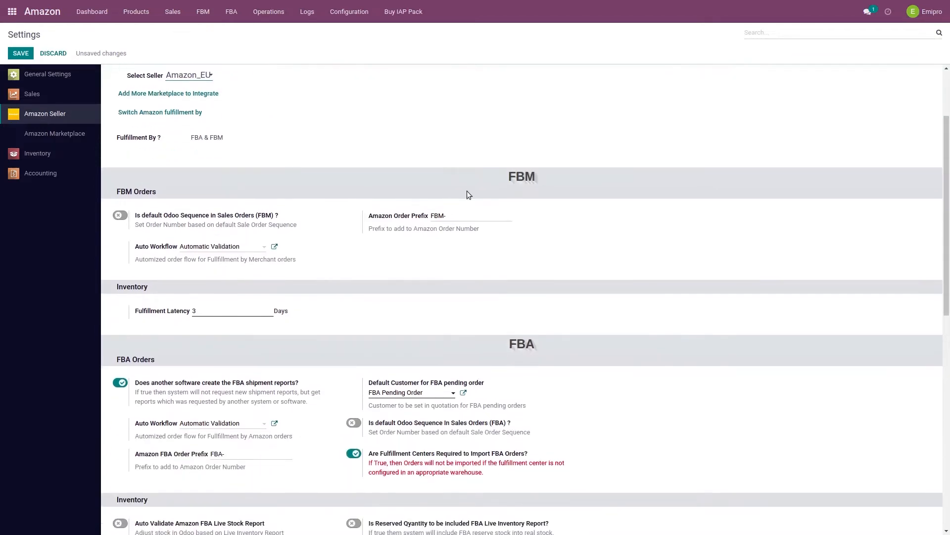
mouse_move(116, 286)
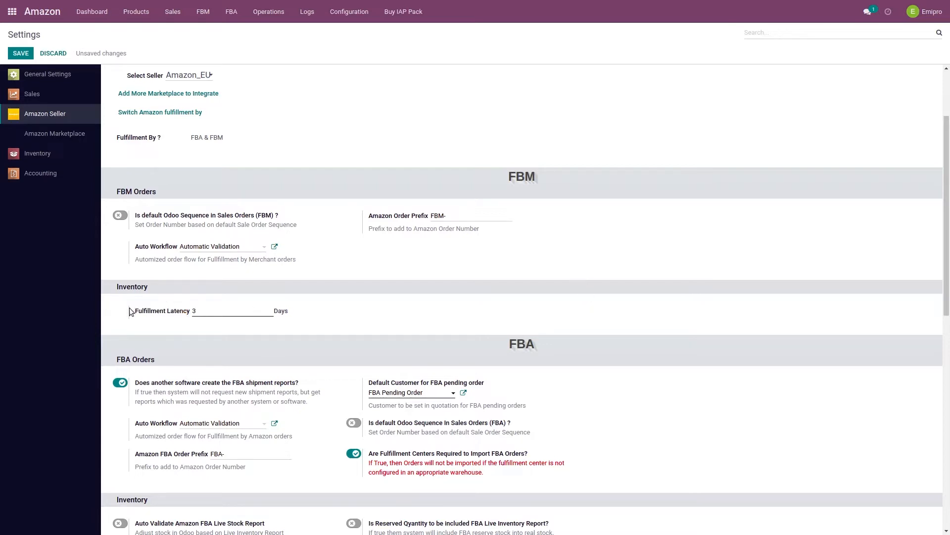
double_click(162, 310)
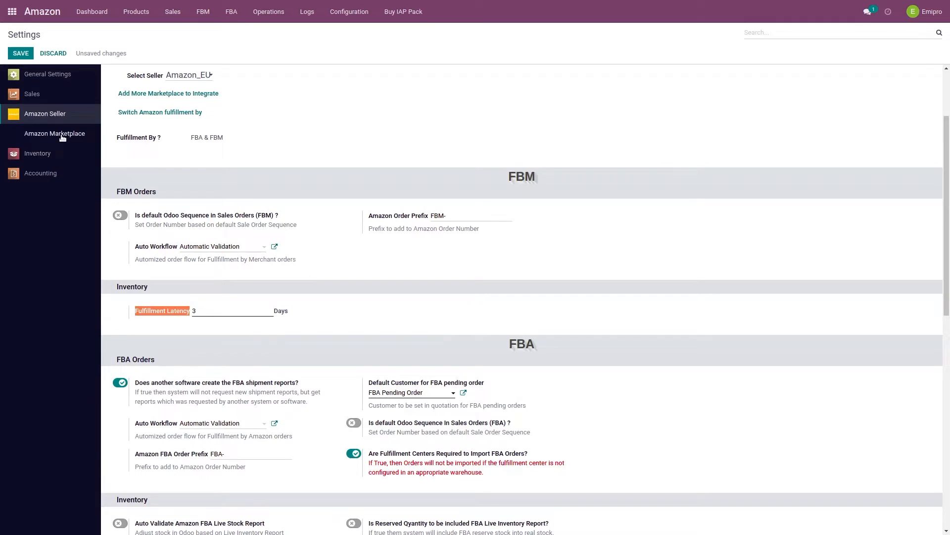
- Select the Amazon.fr marketplace and set its Stock Type to Forecast Quantity
left_click(54, 133)
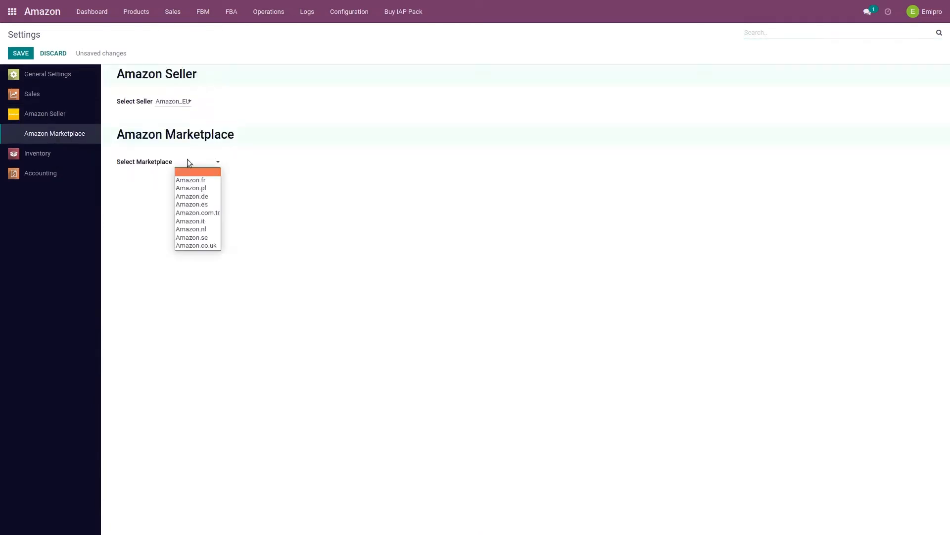
left_click(190, 181)
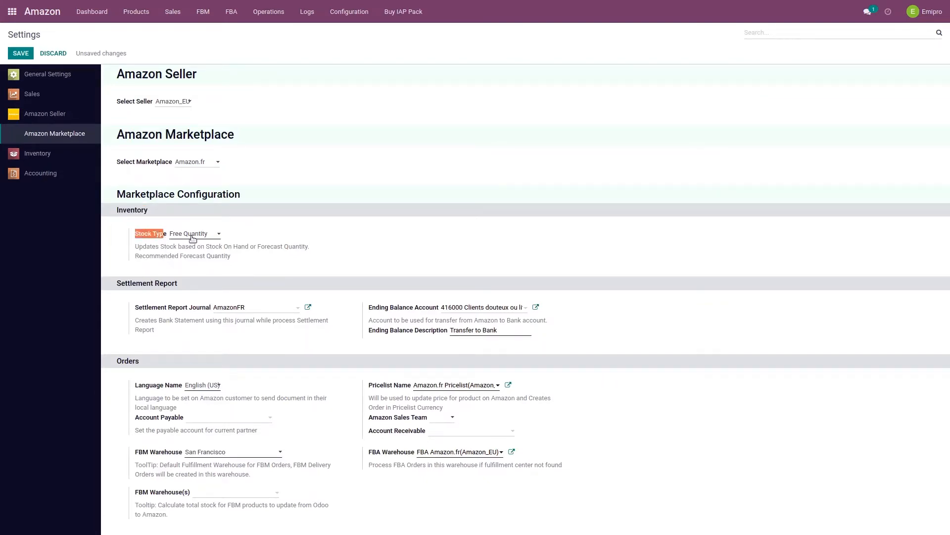
left_click(194, 233)
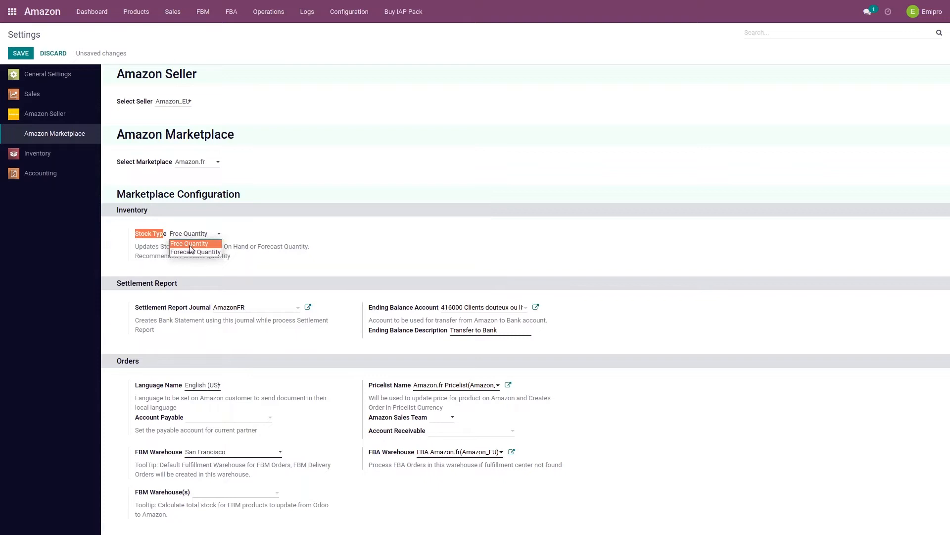
mouse_move(195, 252)
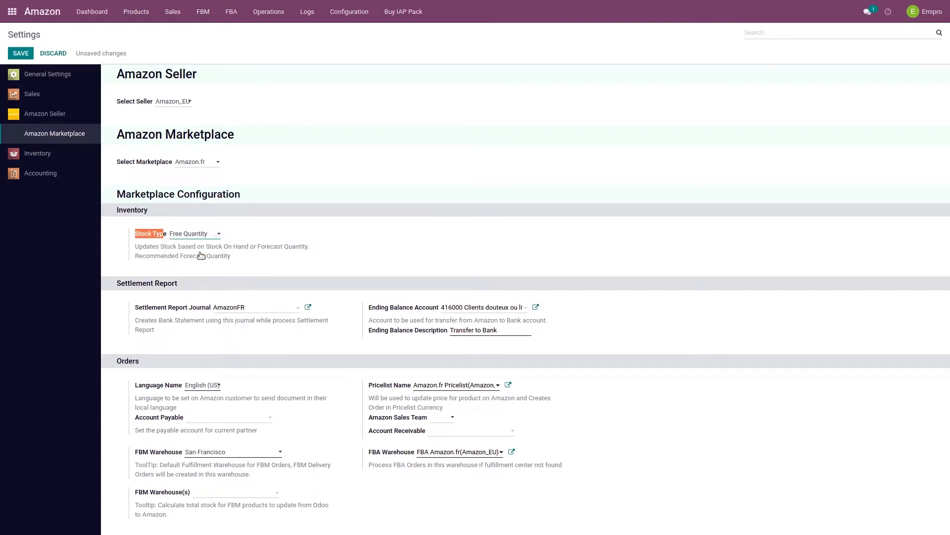
left_click(194, 233)
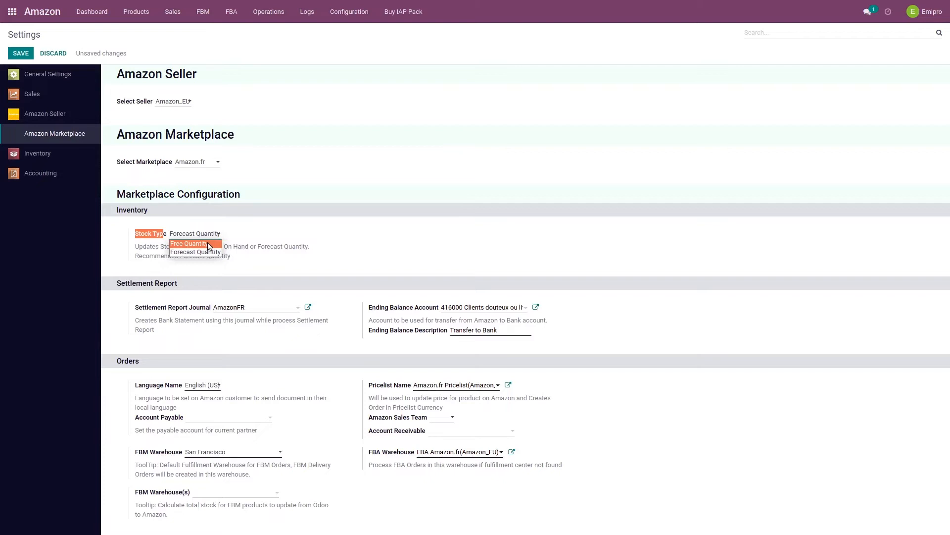
mouse_move(195, 252)
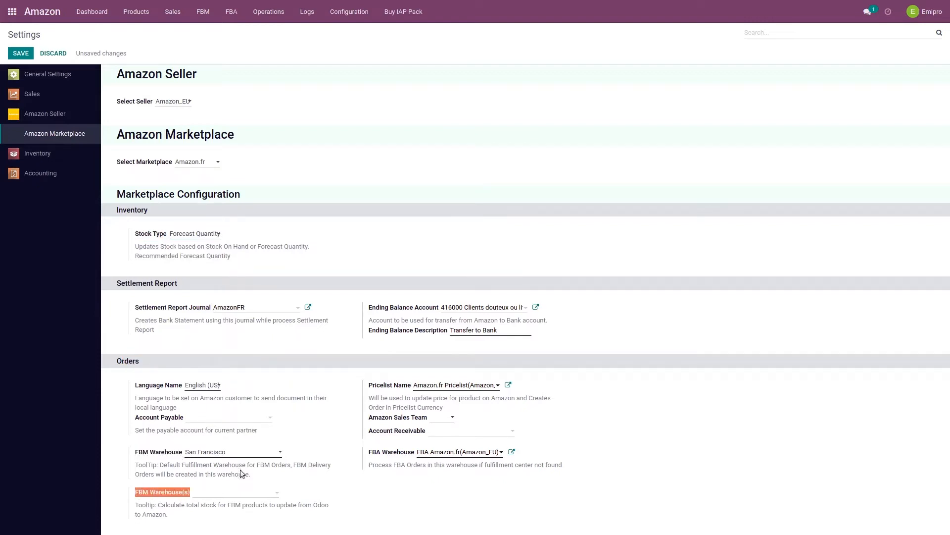
- Add San Francisco to Amazon.fr's FBM Warehouse(s) field
left_click(233, 451)
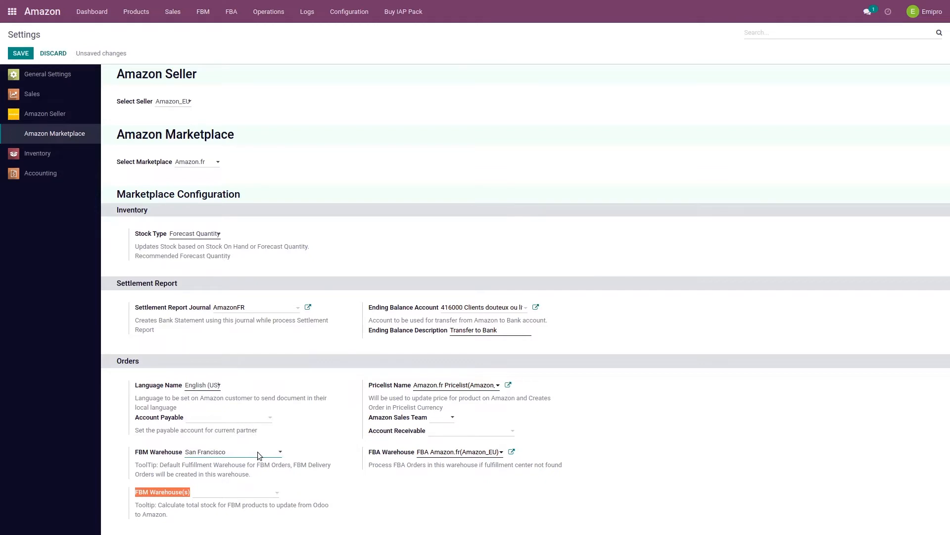
left_click(236, 492)
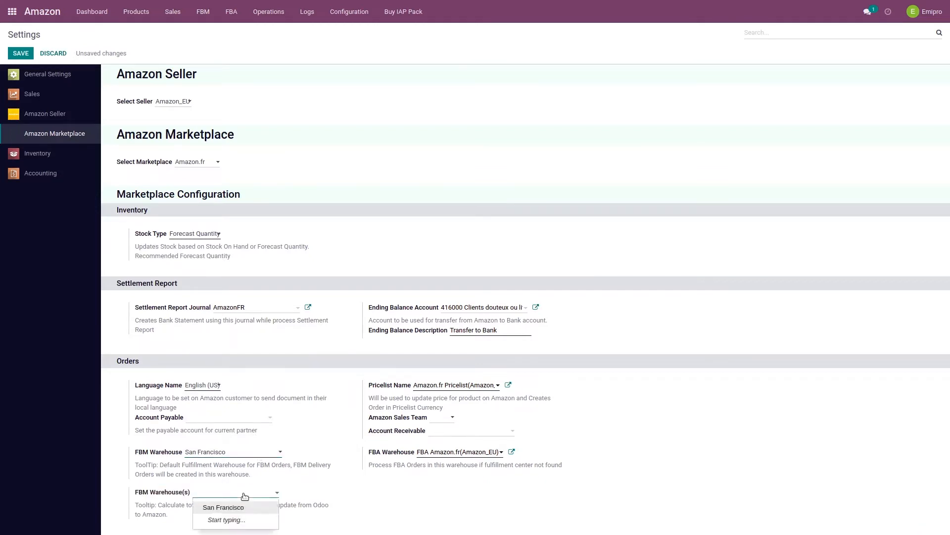
left_click(223, 507)
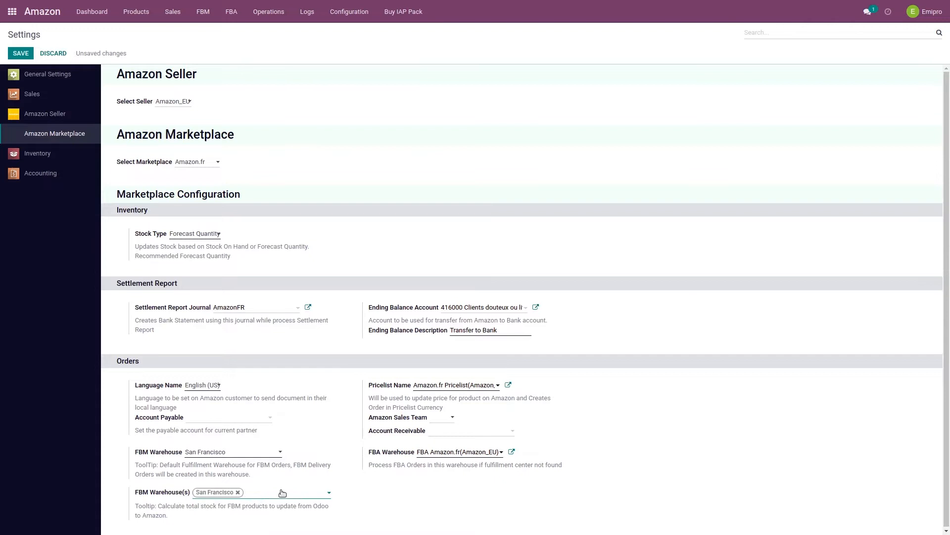
left_click(279, 492)
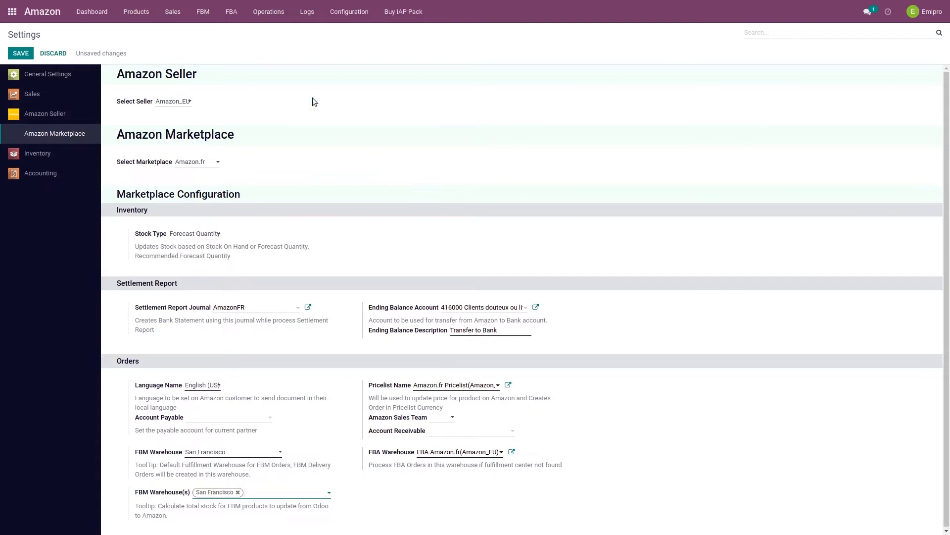
- Open the Amazon PRoduct 1 listing (AMZ_SKU 1) from Products > Product Variants
left_click(136, 11)
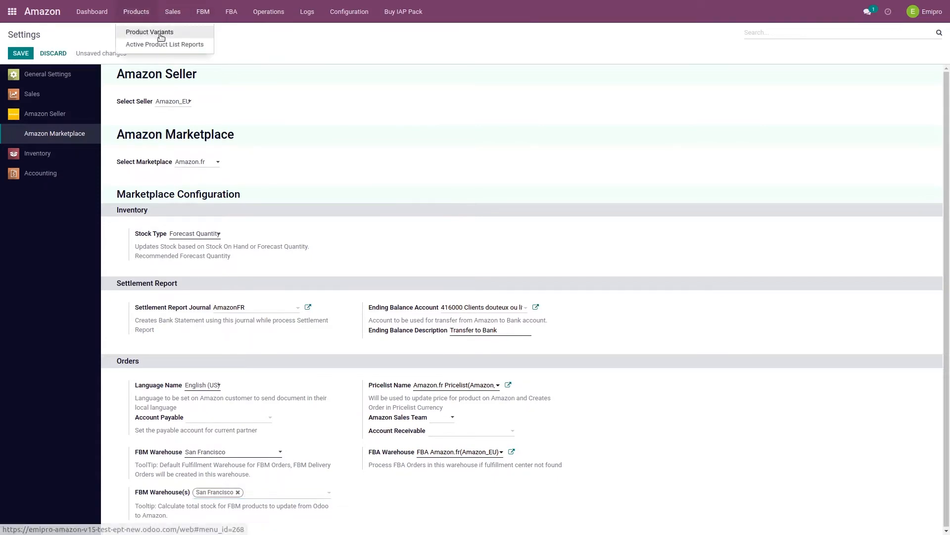
left_click(149, 32)
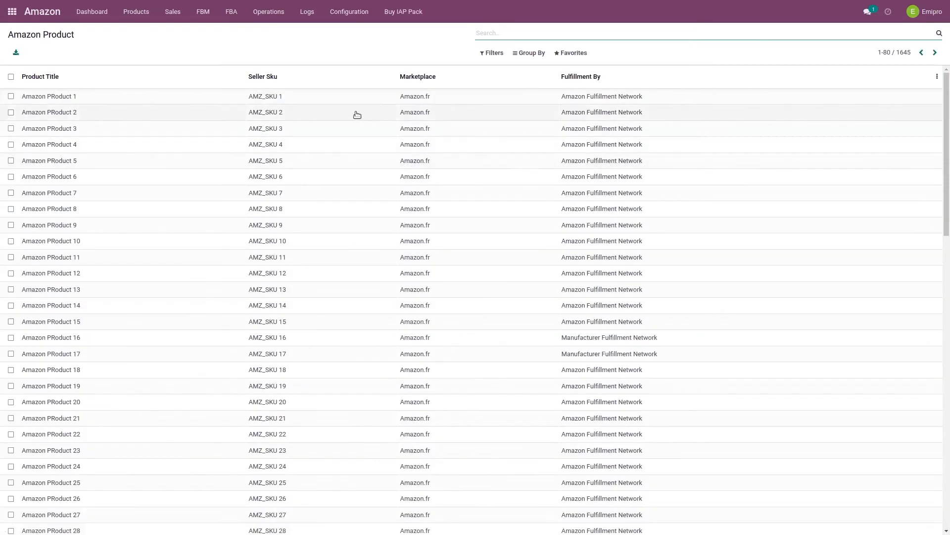
left_click(48, 95)
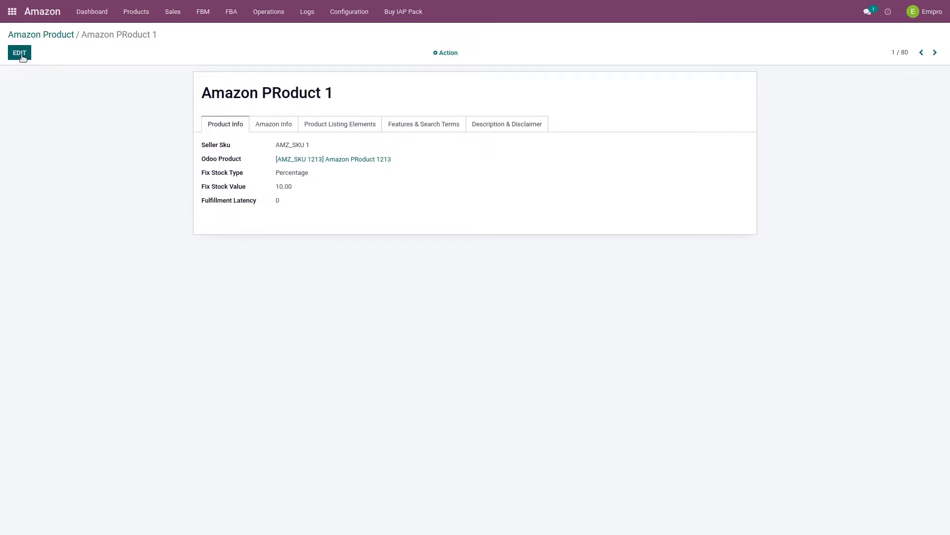
mouse_move(19, 53)
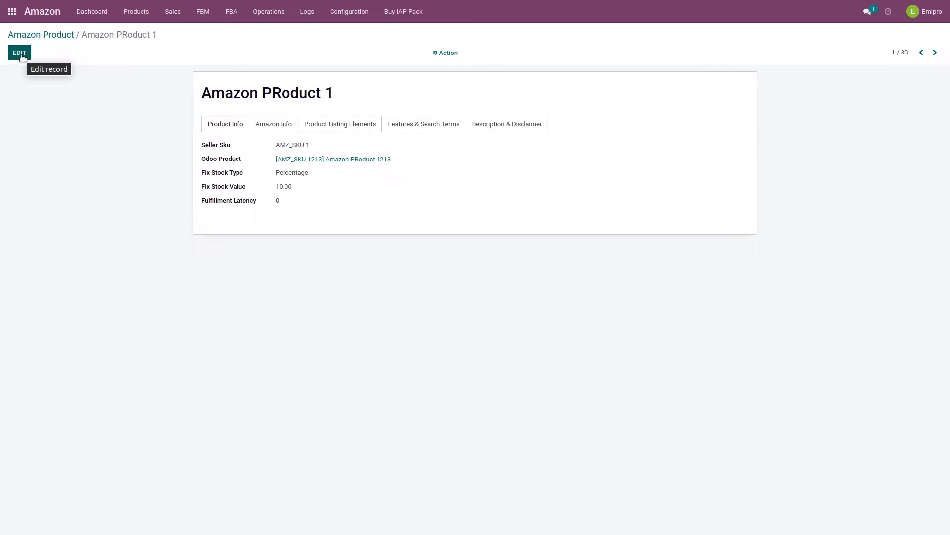
- Edit Amazon PRoduct 1, trying Fix before keeping Percentage as fix stock type
left_click(19, 53)
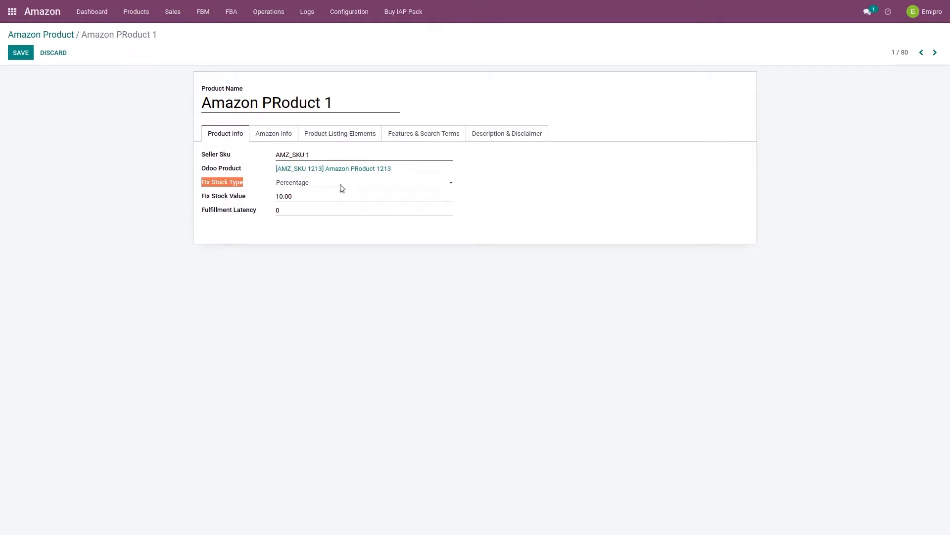
left_click(363, 183)
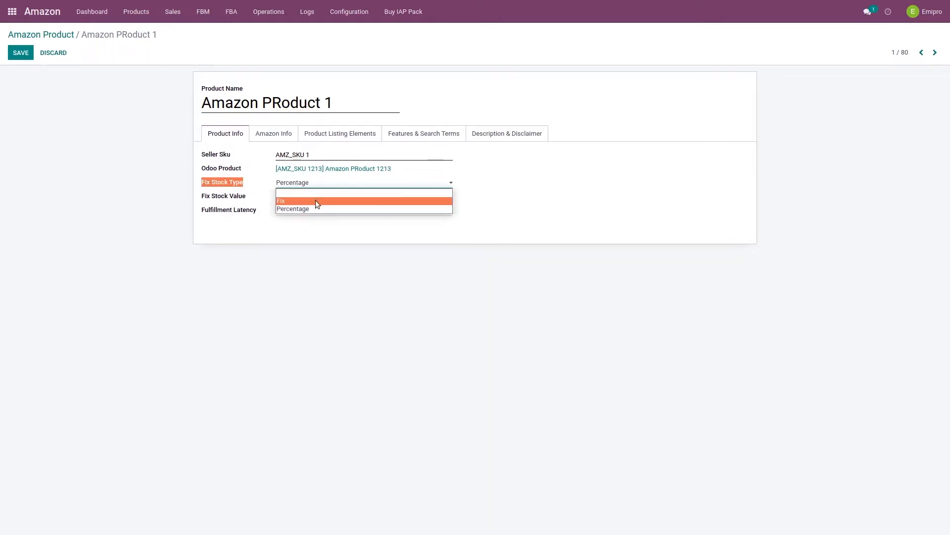
left_click(280, 200)
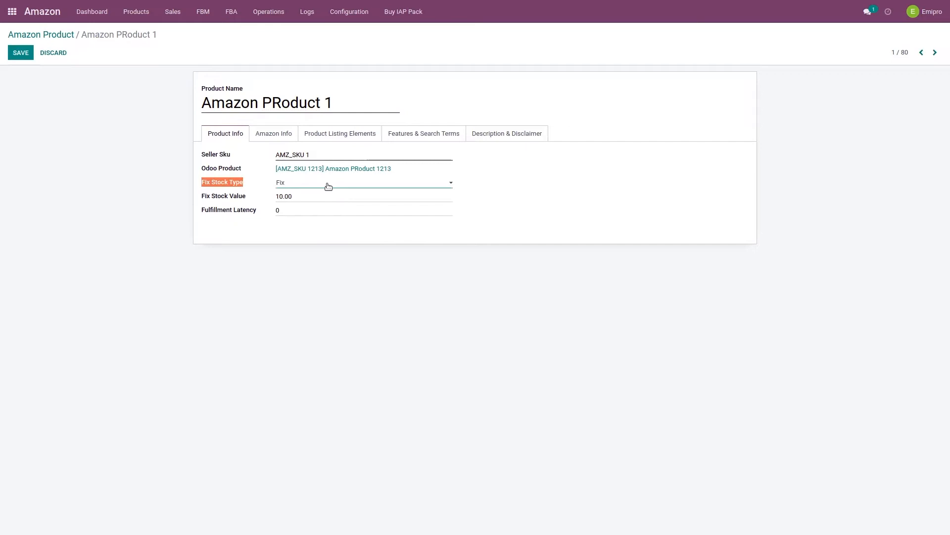
left_click(363, 183)
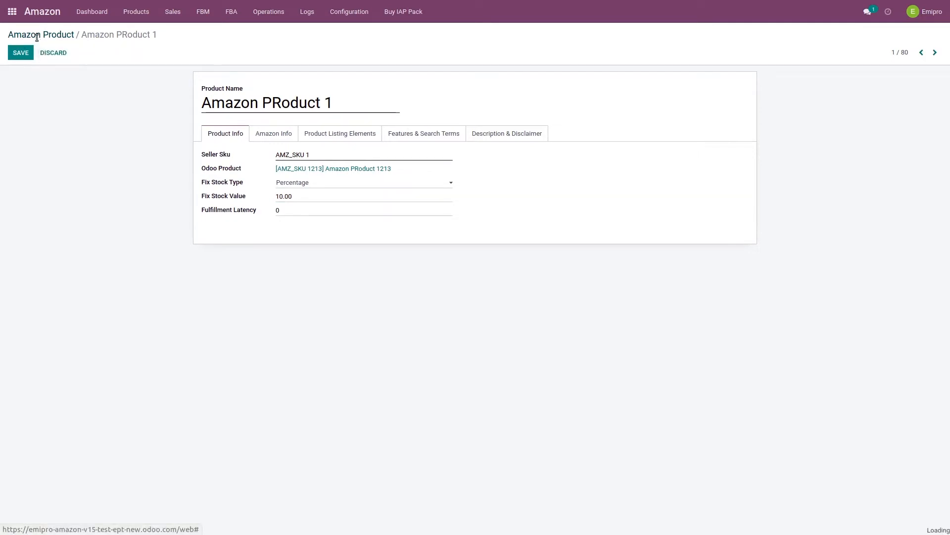
- Return to the Amazon Product list and tick Amazon PRoduct 1
left_click(41, 35)
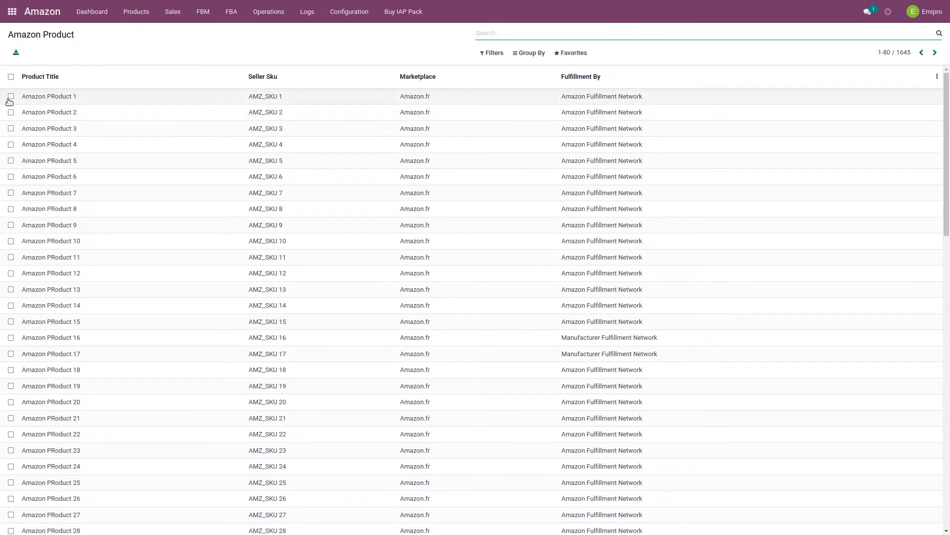
left_click(545, 33)
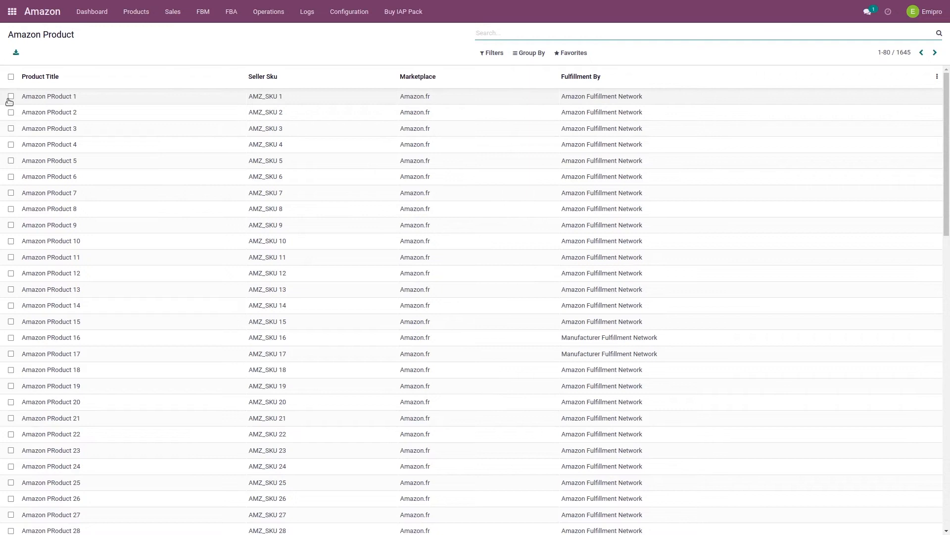
mouse_move(11, 102)
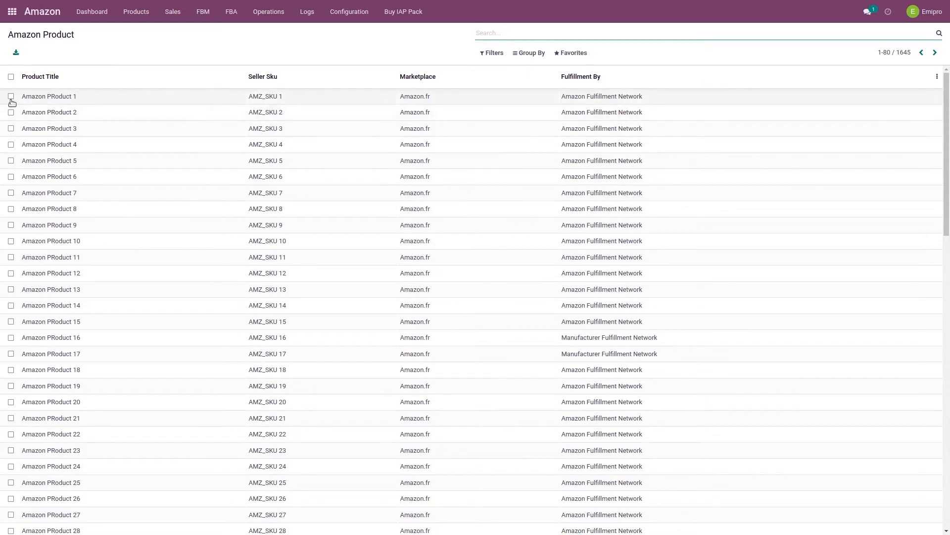
- Tick Amazon PRoduct 1 and 2 and open the Action menu for Update Stock In Amazon
left_click(606, 32)
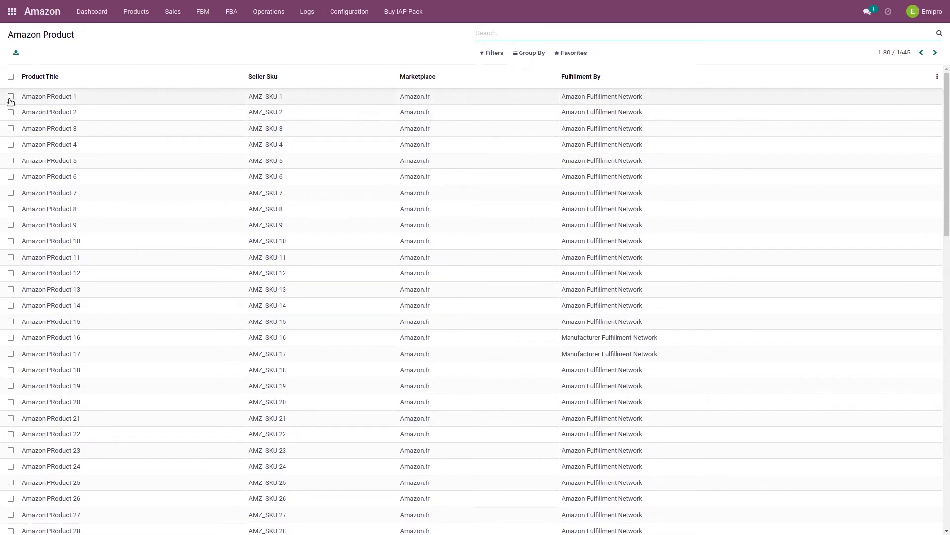
left_click(11, 97)
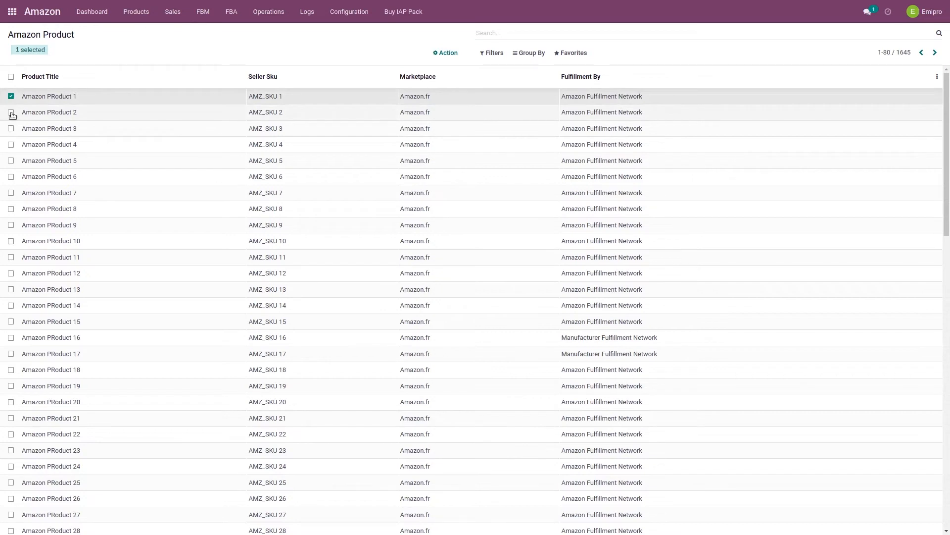
left_click(11, 114)
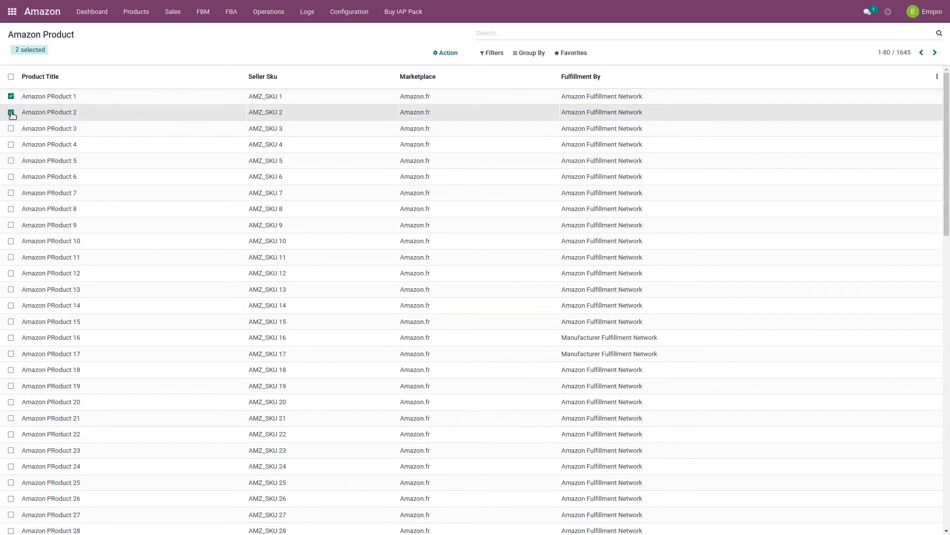
left_click(11, 113)
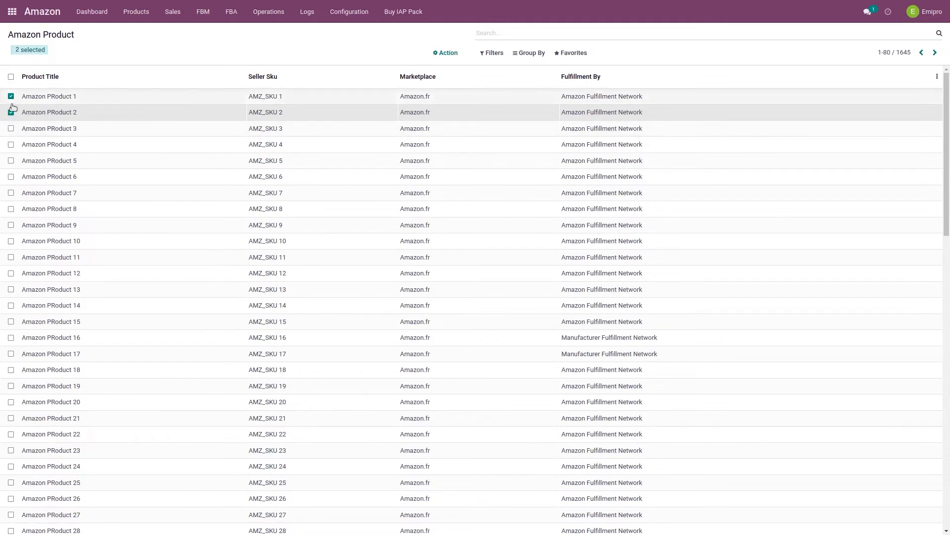
left_click(446, 53)
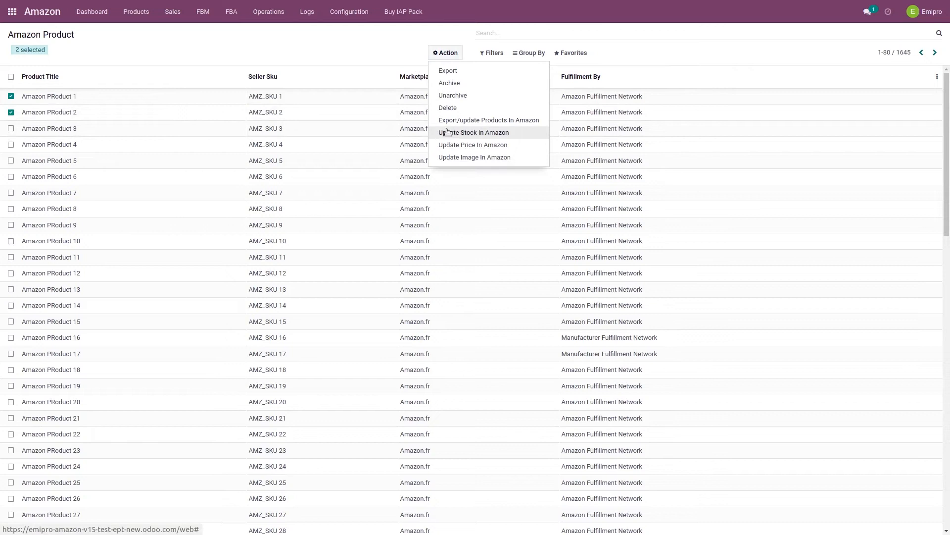
mouse_move(481, 139)
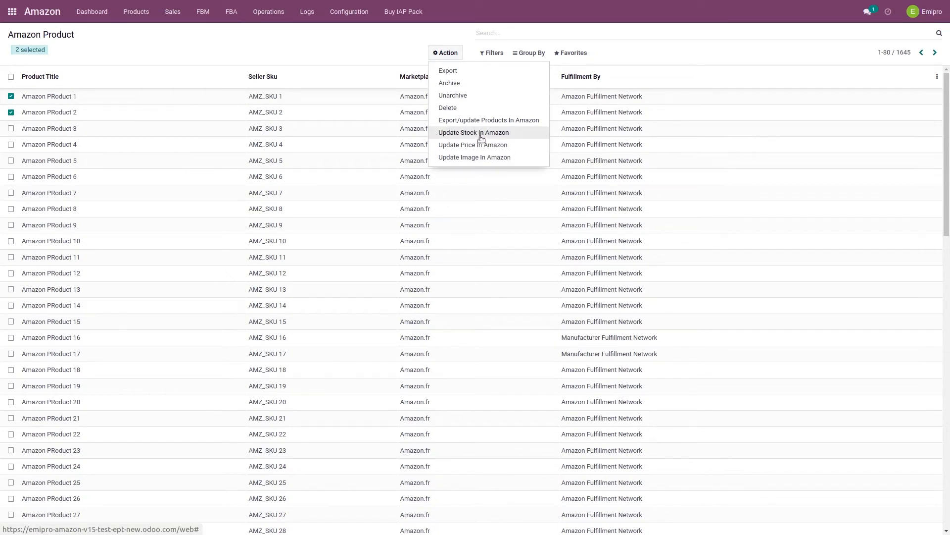
mouse_move(505, 135)
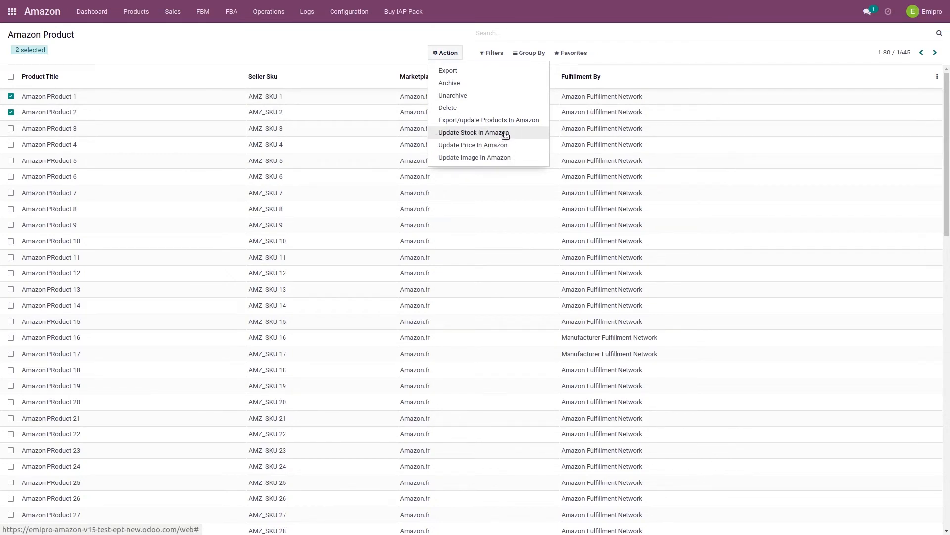
mouse_move(314, 45)
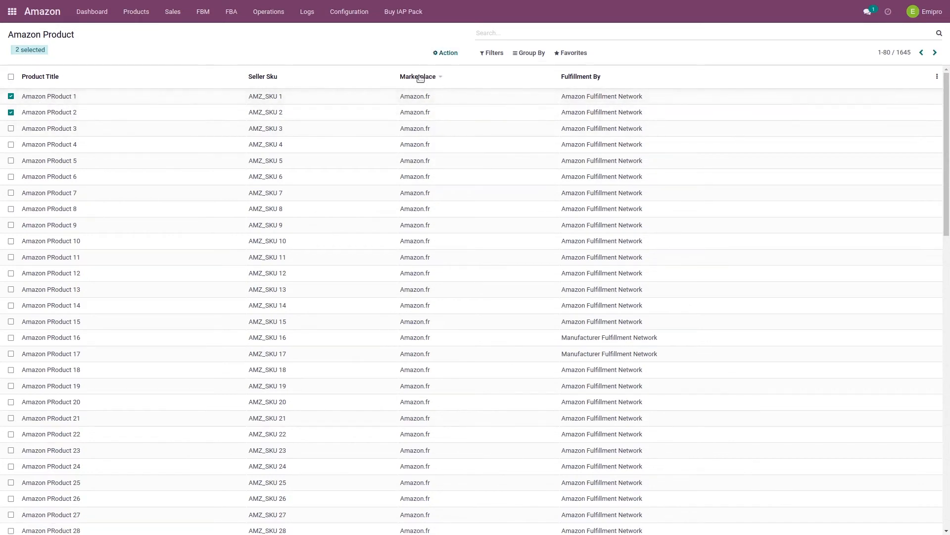
mouse_move(415, 112)
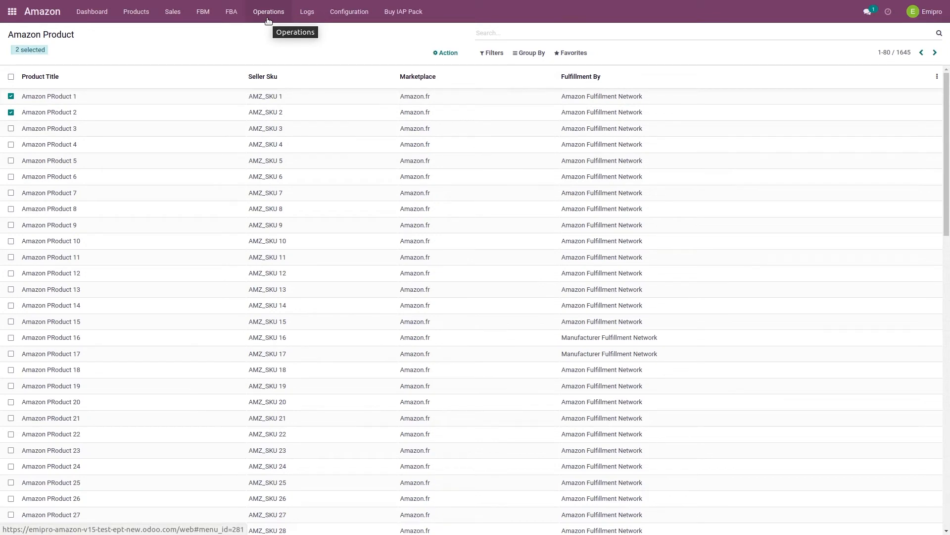
left_click(445, 53)
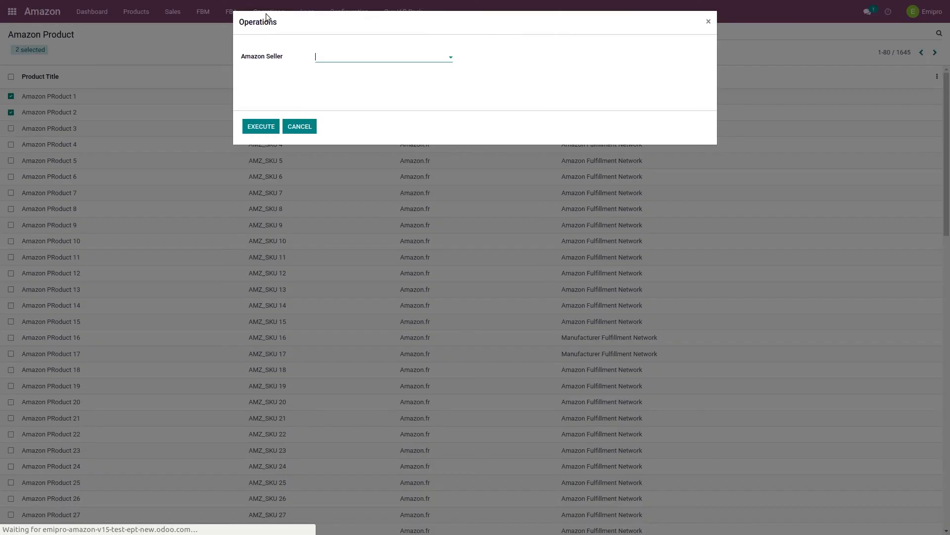
left_click(382, 56)
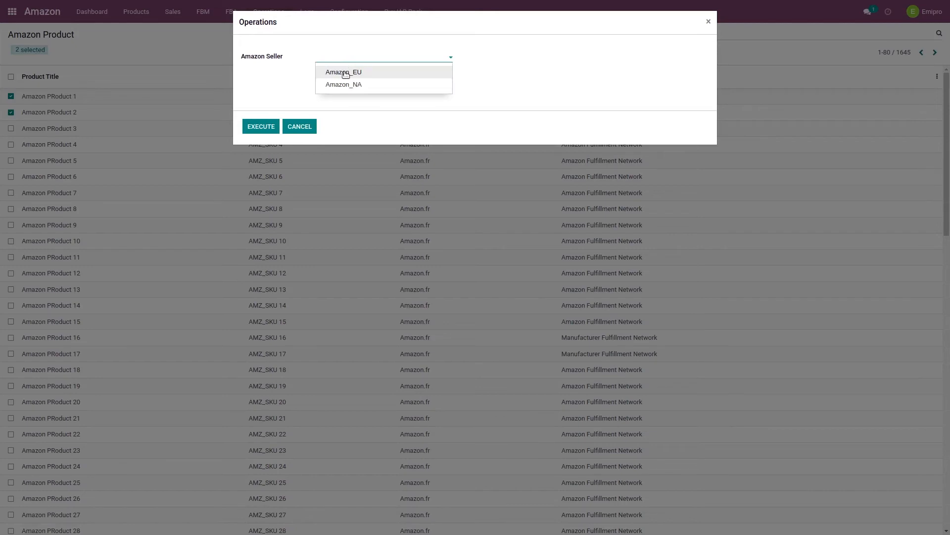
left_click(343, 72)
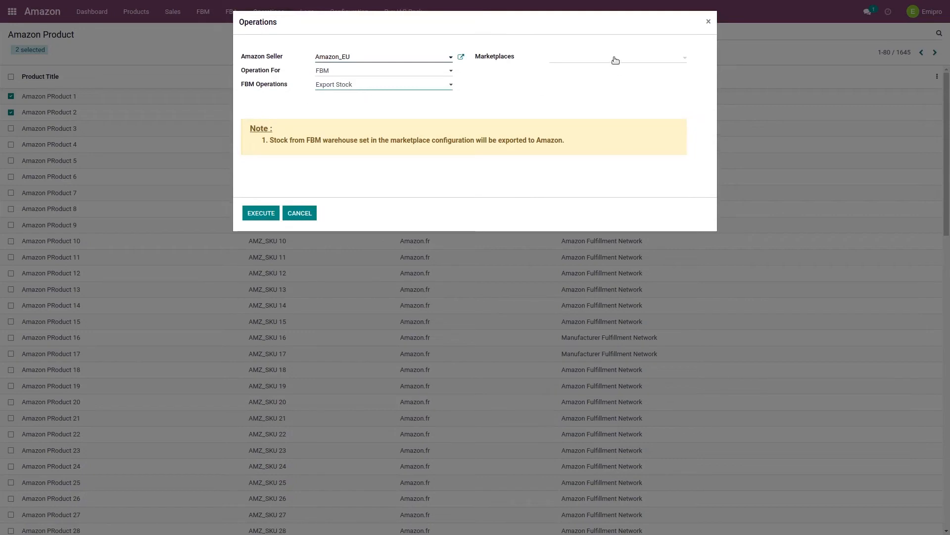
left_click(616, 57)
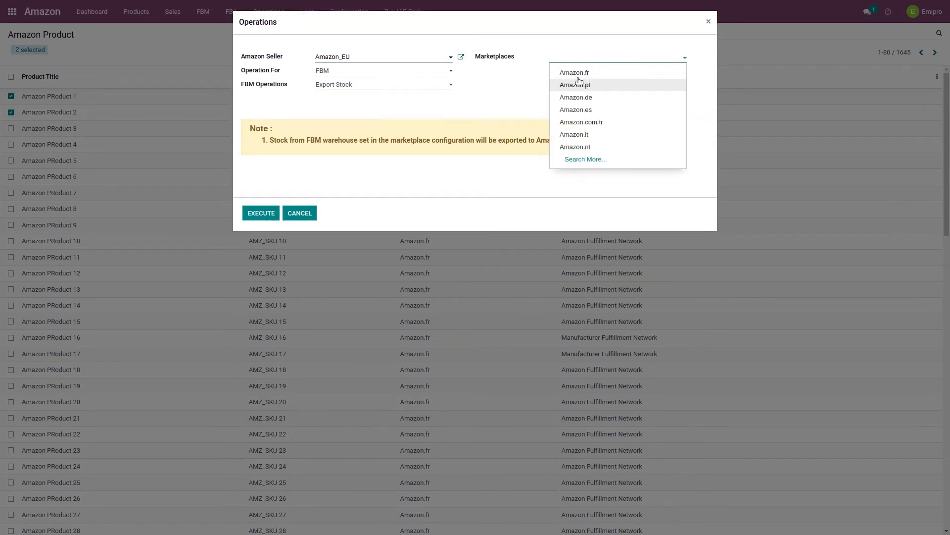
left_click(573, 72)
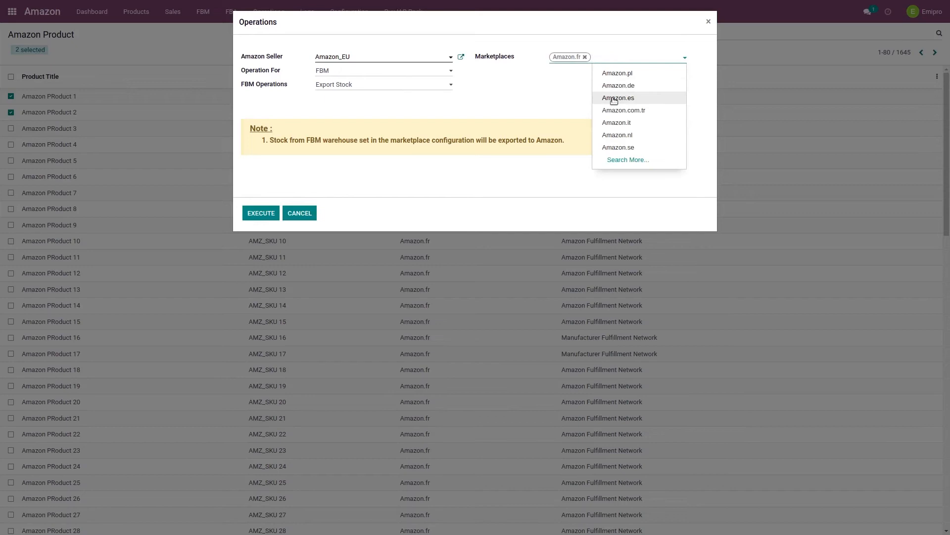
left_click(618, 86)
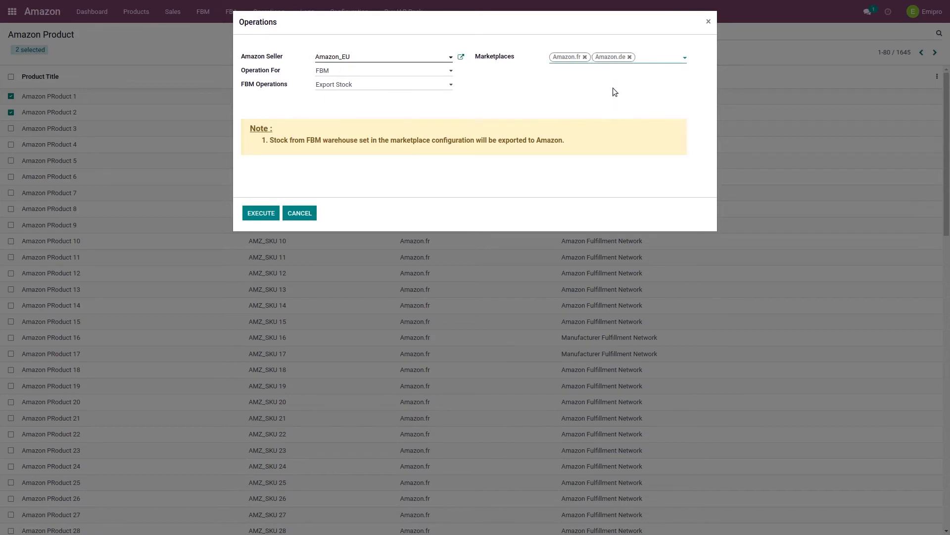
left_click(655, 56)
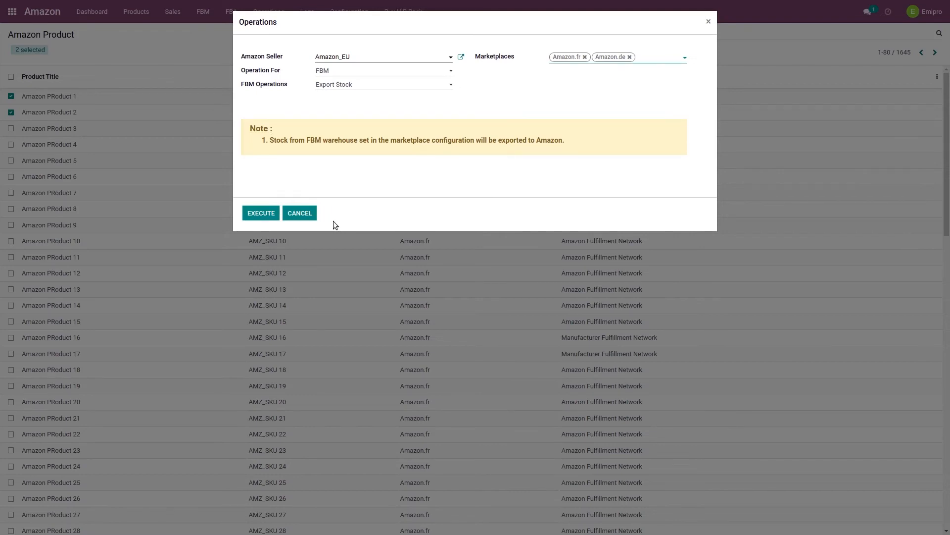
left_click(655, 56)
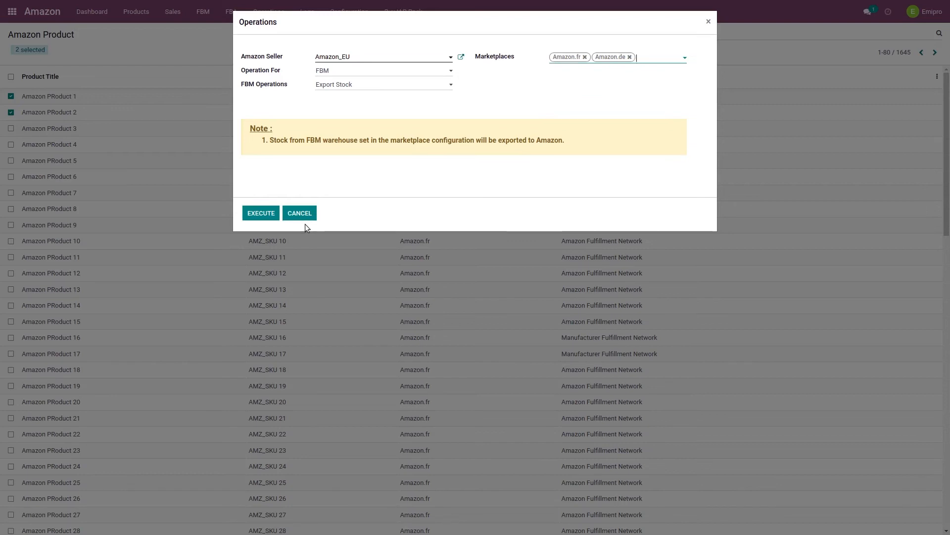
left_click(299, 213)
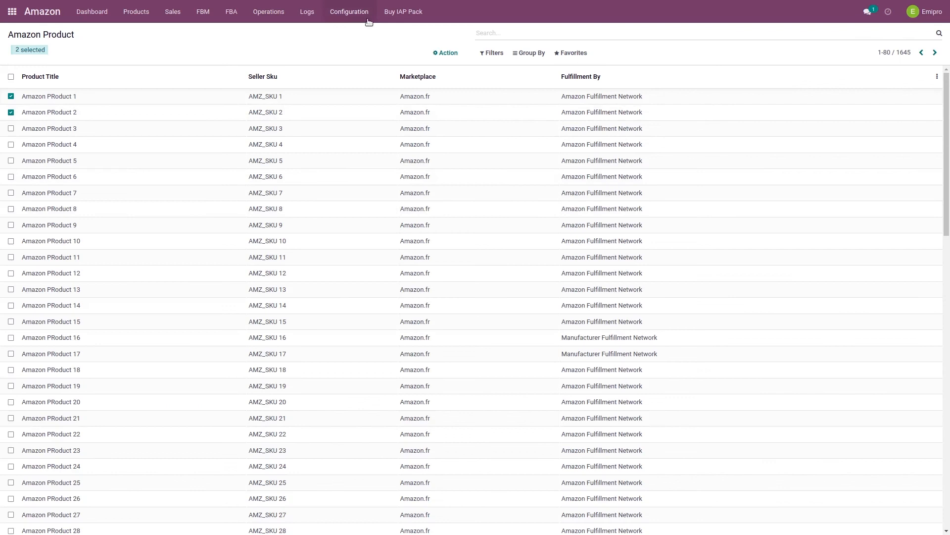
- Open the Amazon_EU seller record from Configuration > Sellers
left_click(349, 12)
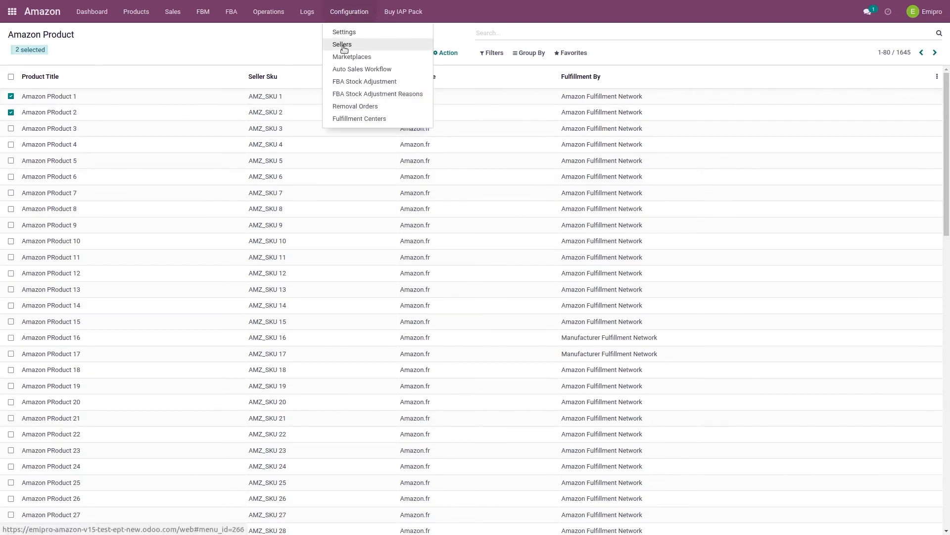
left_click(342, 43)
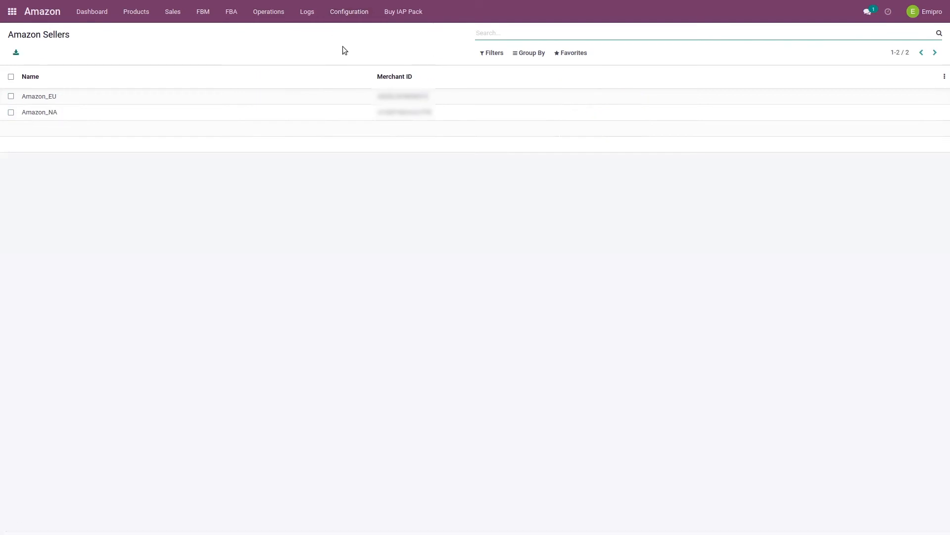
left_click(38, 96)
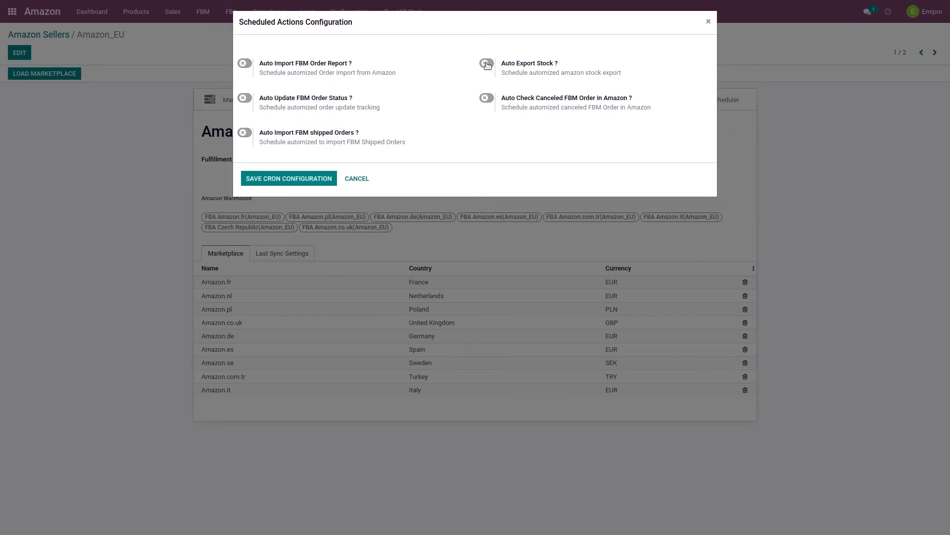
- Enable Auto Export Stock every 4 hours with a next run date and user
left_click(487, 62)
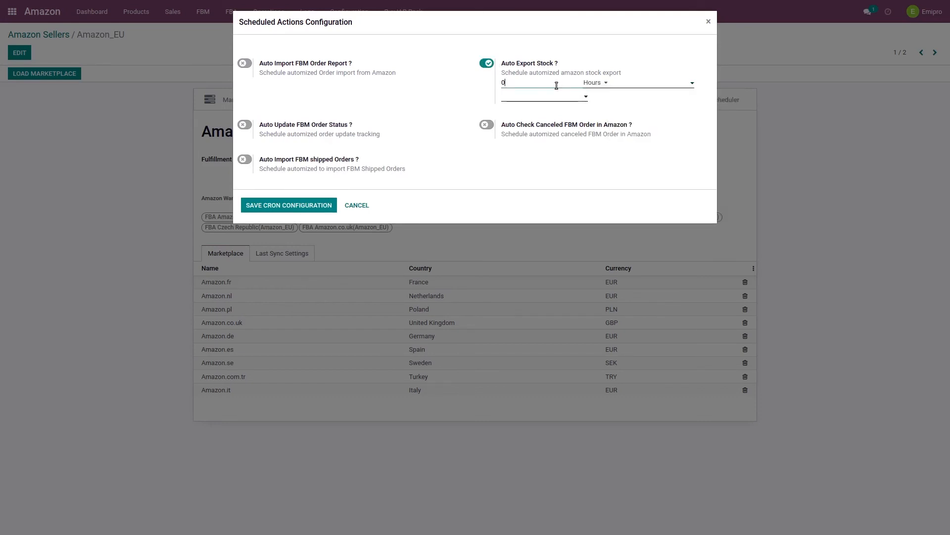
type("4")
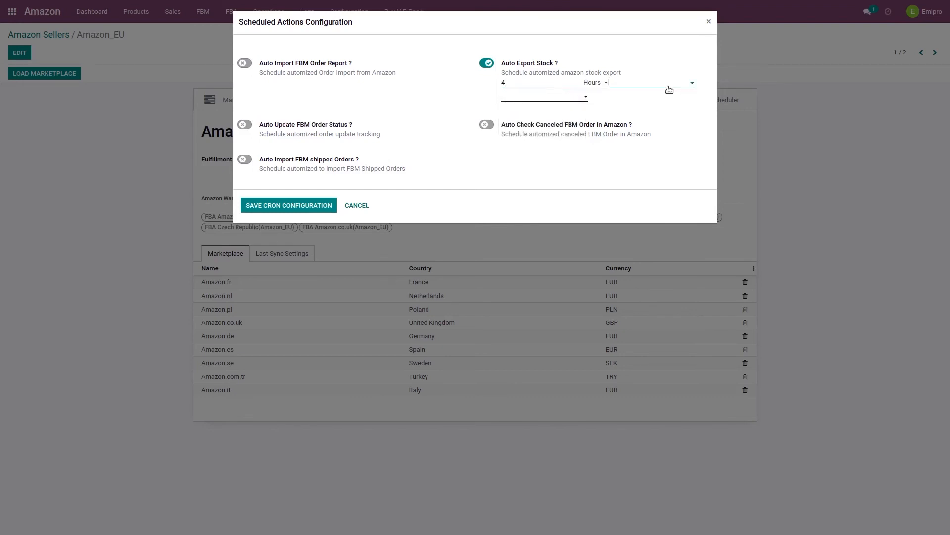
left_click(649, 82)
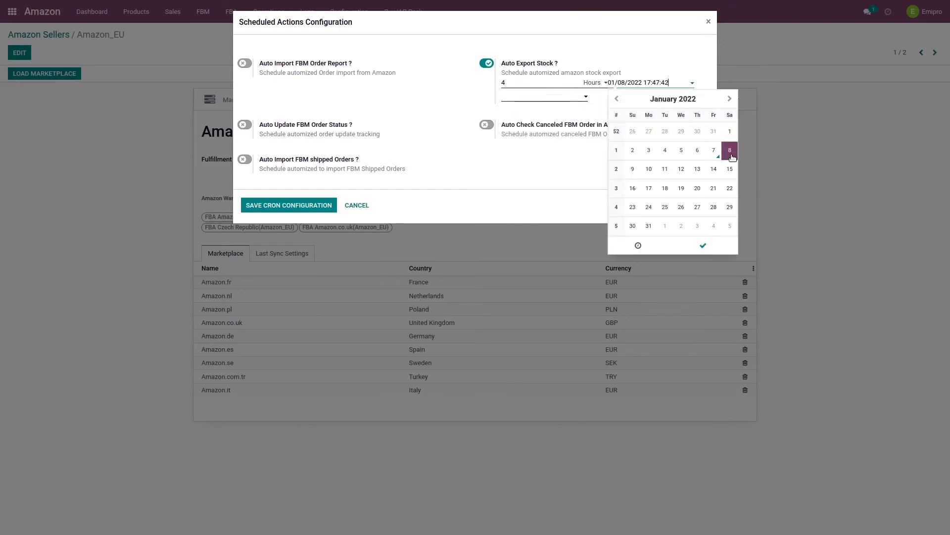
left_click(542, 97)
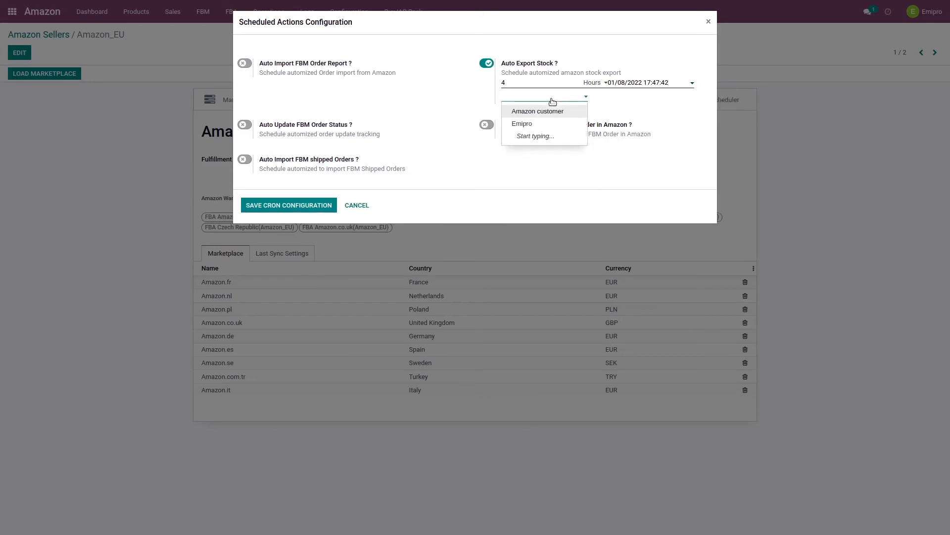
left_click(537, 111)
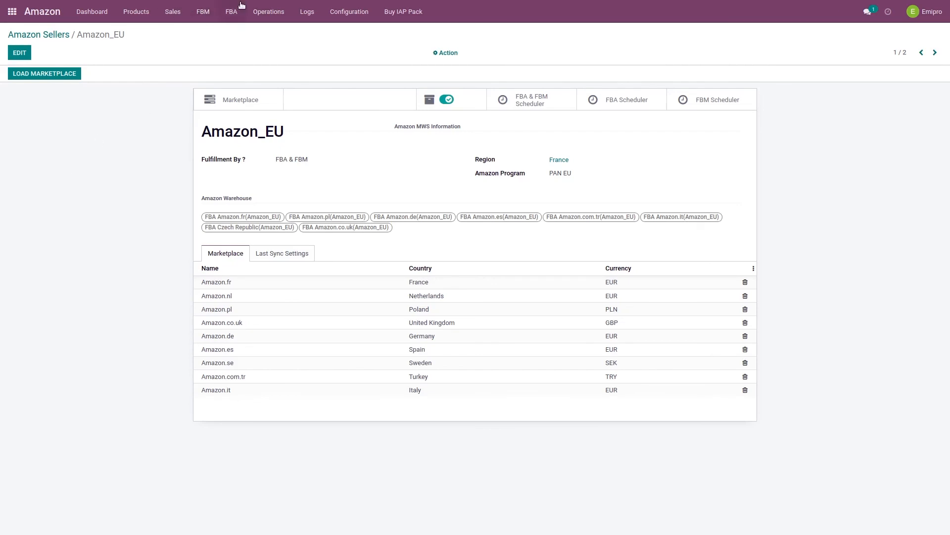
mouse_move(307, 11)
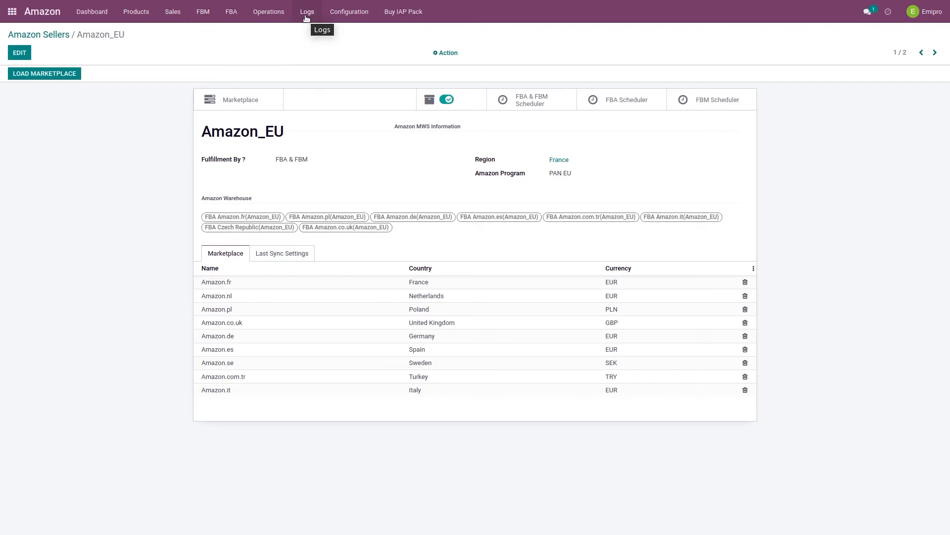
- Open the connector's Logs menu for Feed Submission History
left_click(308, 12)
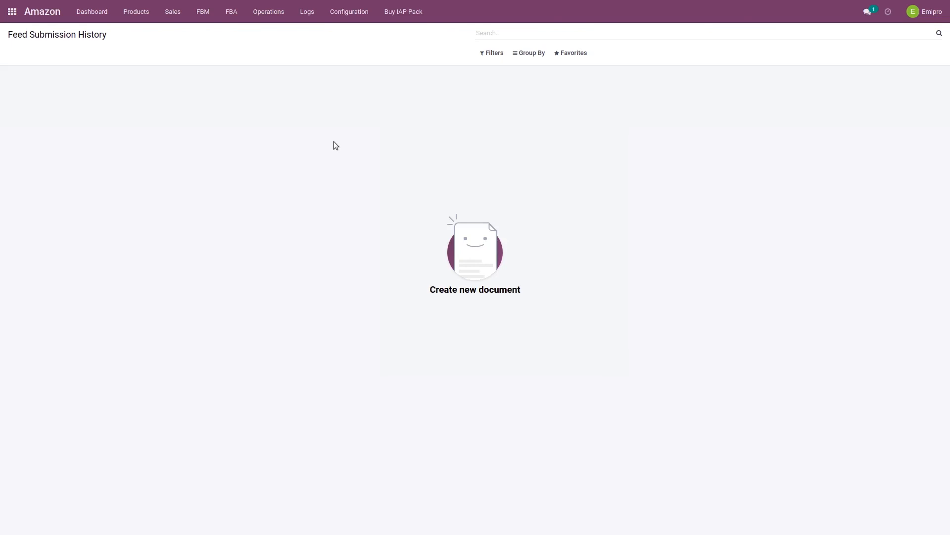
mouse_move(342, 131)
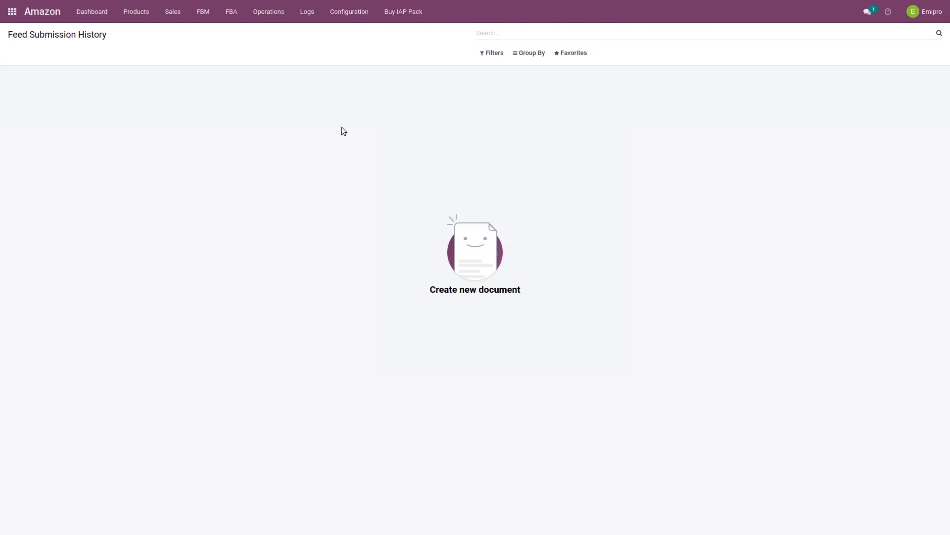